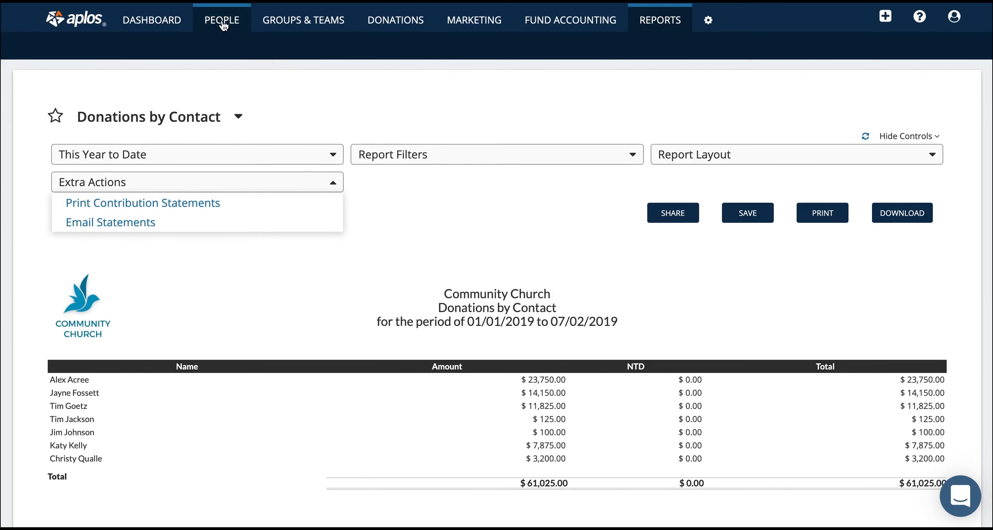
- Go from the Donations by Contact report to the People section's Contact List
left_click(221, 20)
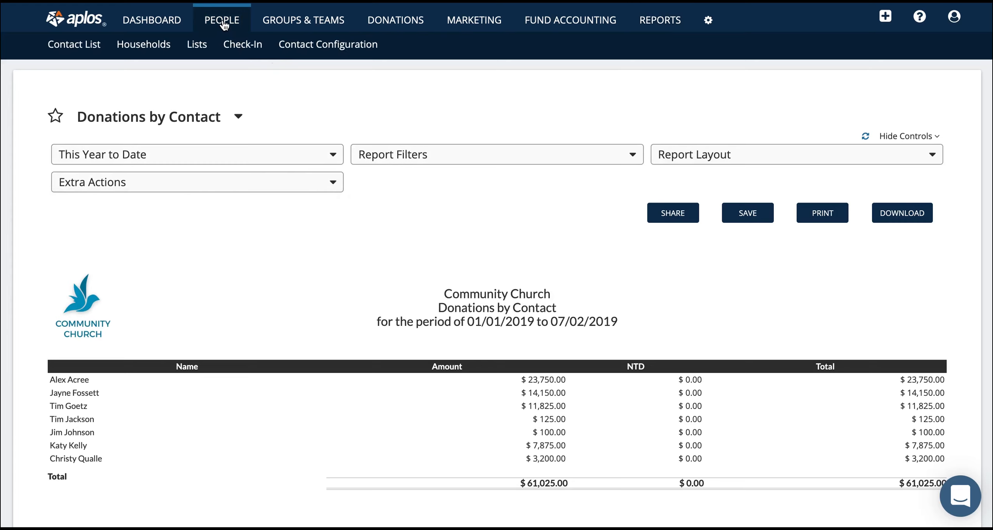
mouse_move(83, 54)
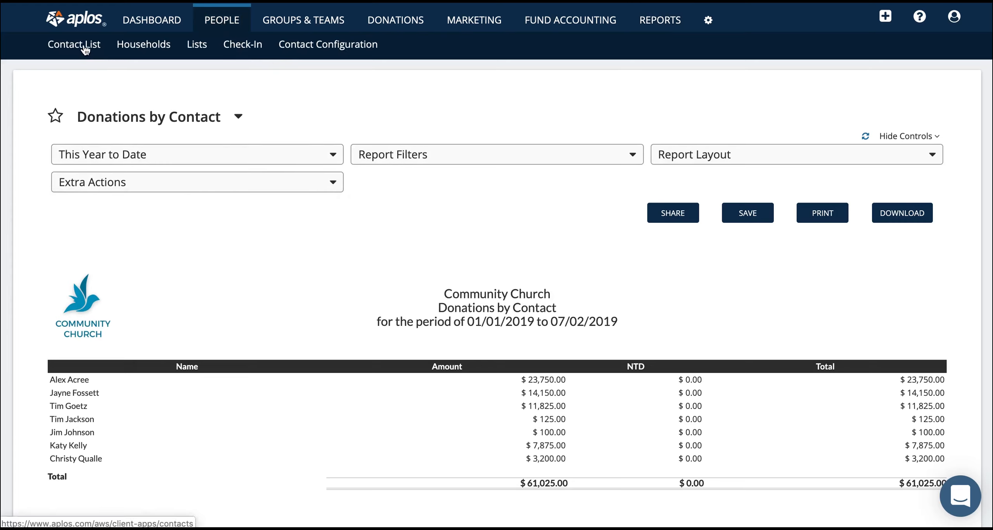
left_click(74, 44)
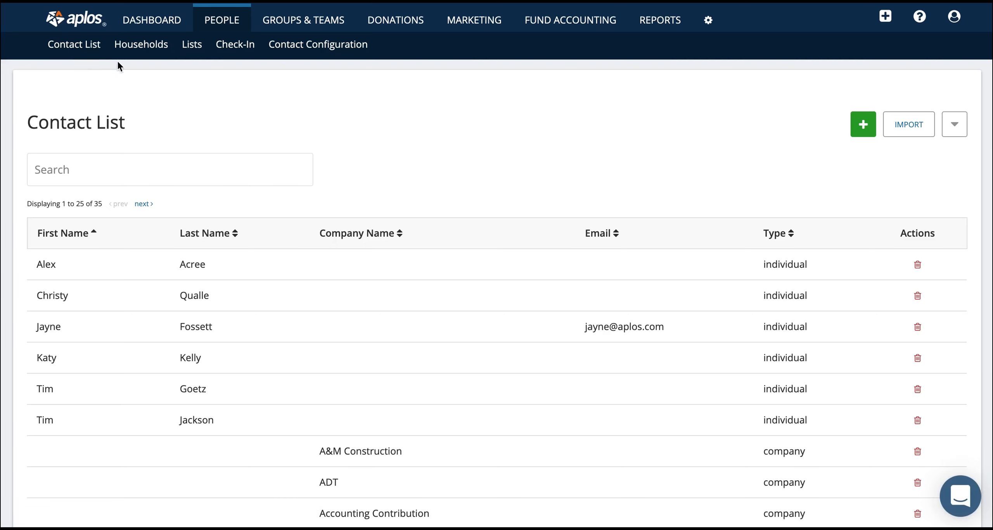
mouse_move(438, 453)
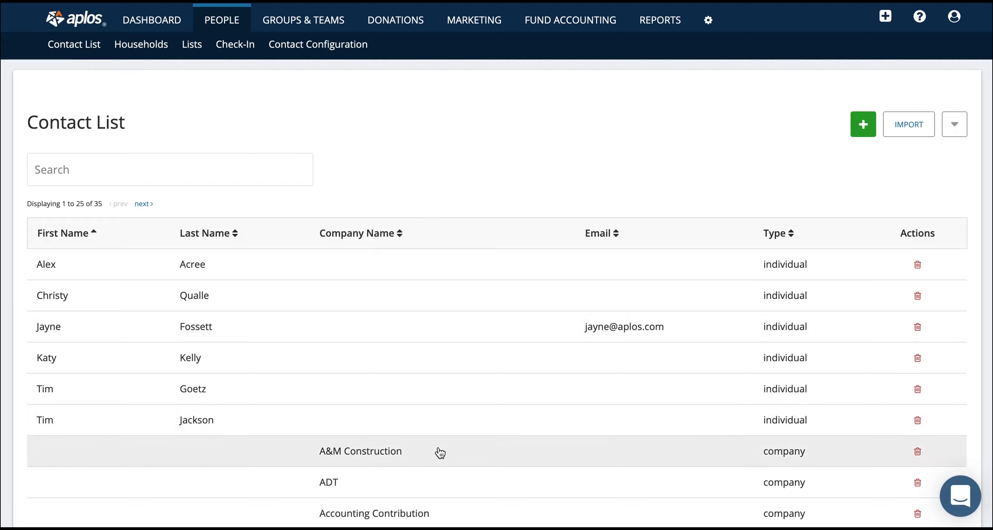
mouse_move(431, 419)
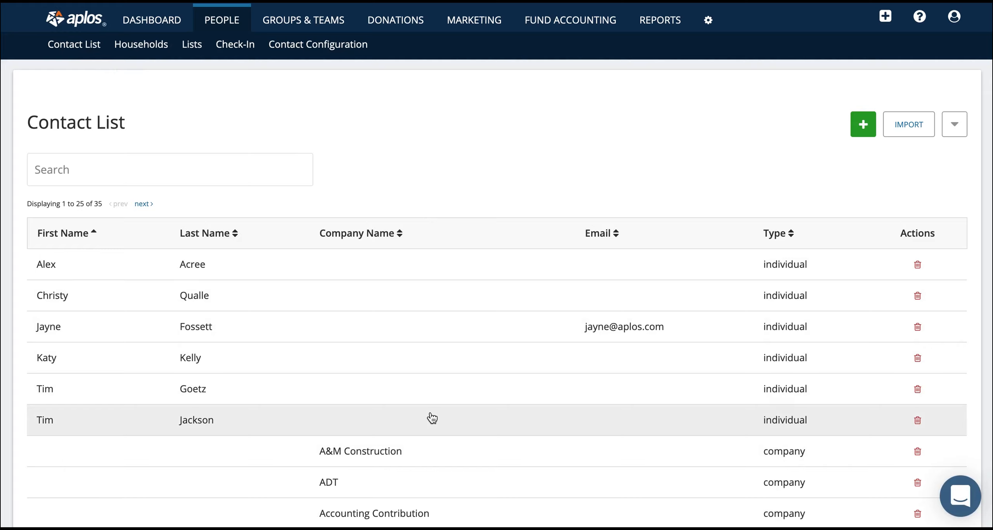
mouse_move(336, 320)
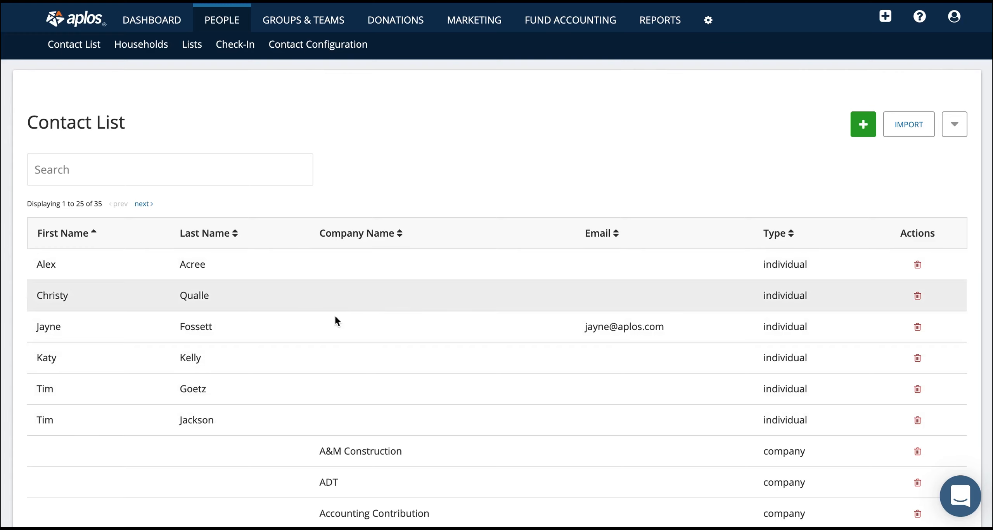
left_click(48, 326)
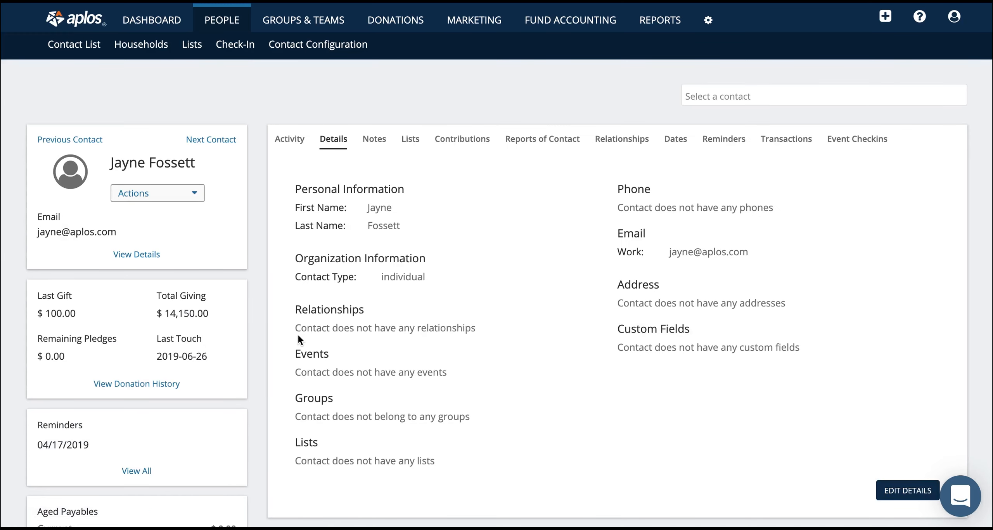
mouse_move(312, 161)
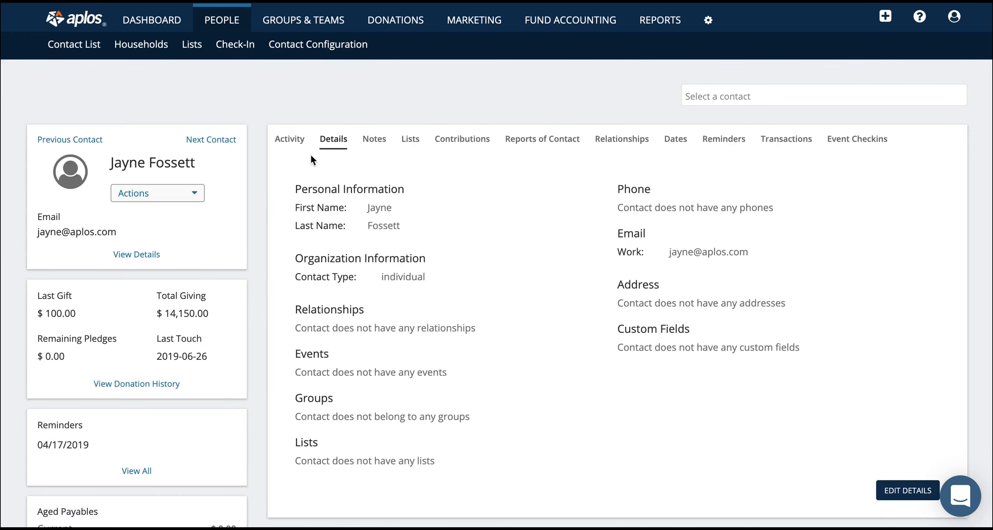
left_click(474, 20)
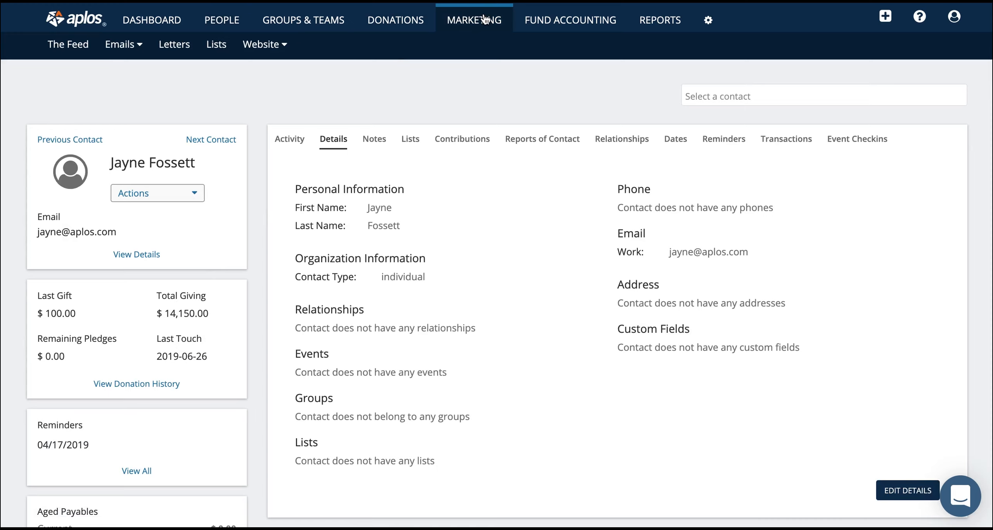
left_click(124, 45)
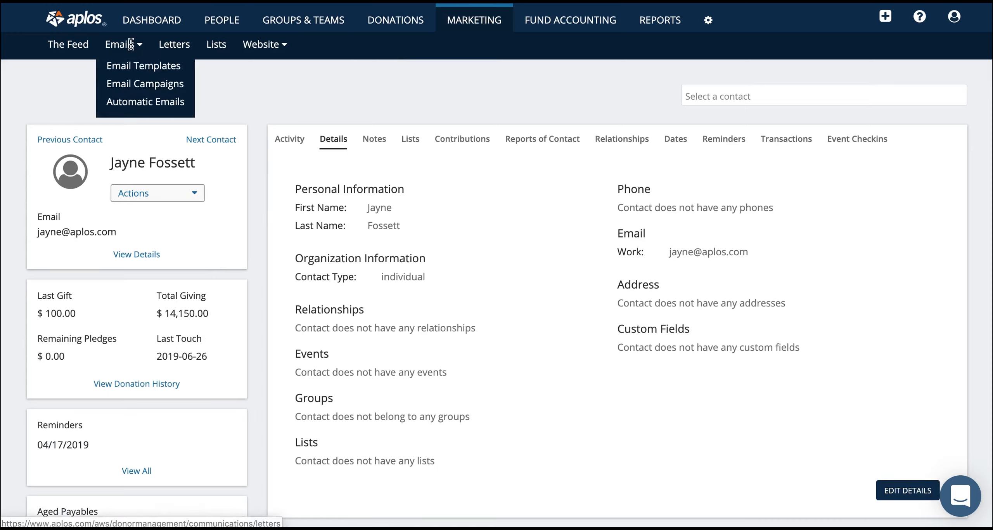
mouse_move(222, 48)
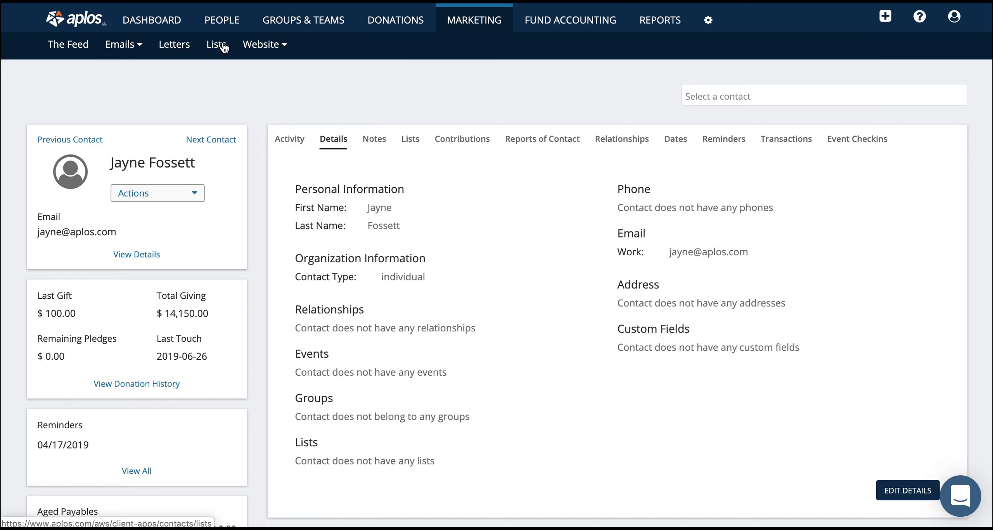
left_click(261, 44)
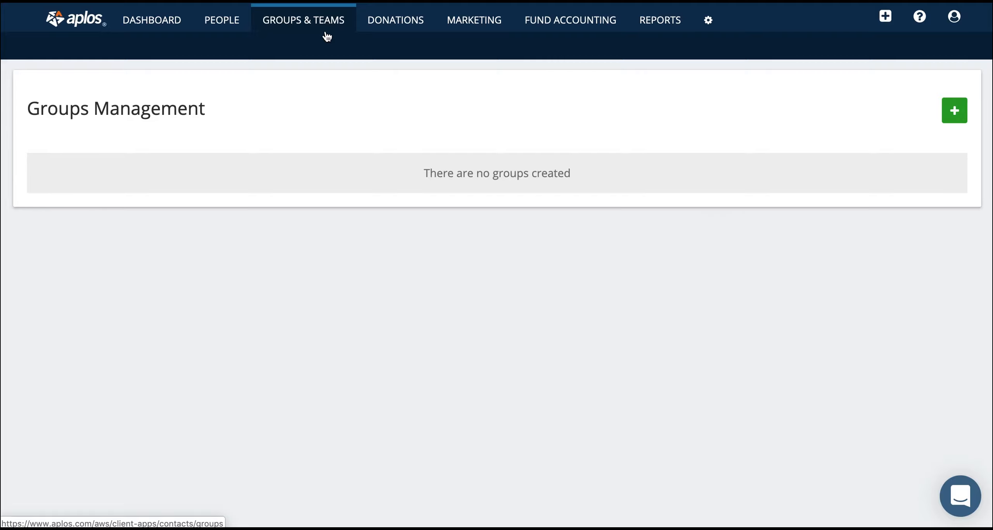
- Add a group named 'Life Group' with default options and save it
left_click(954, 110)
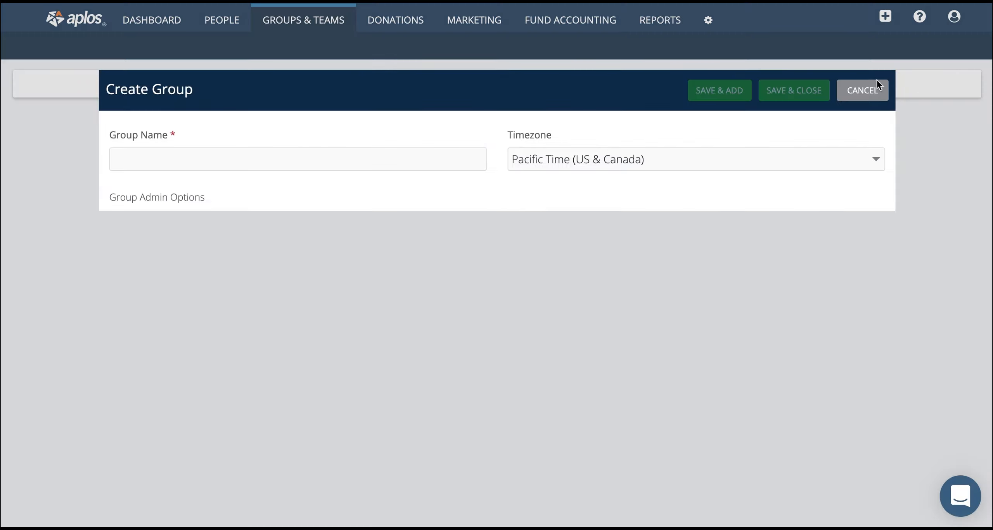
type("Life G")
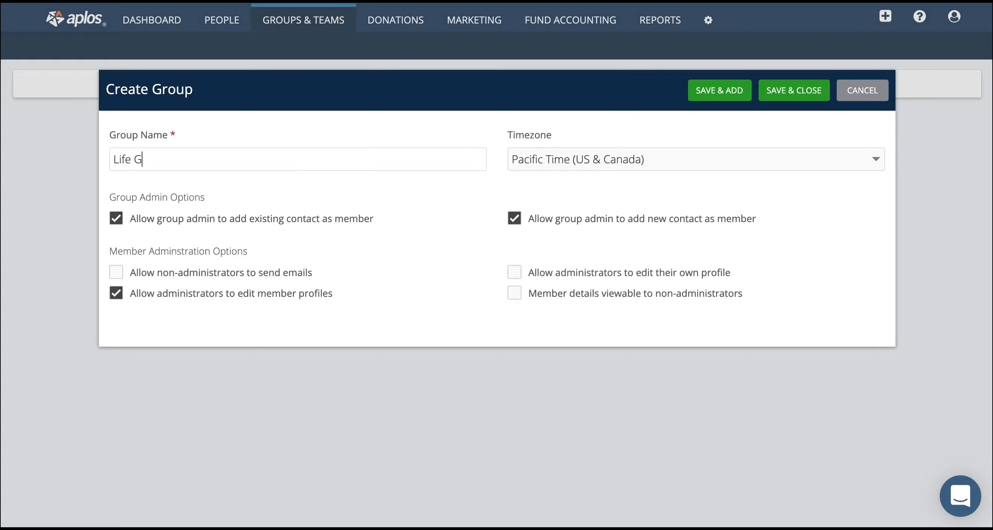
type("roup")
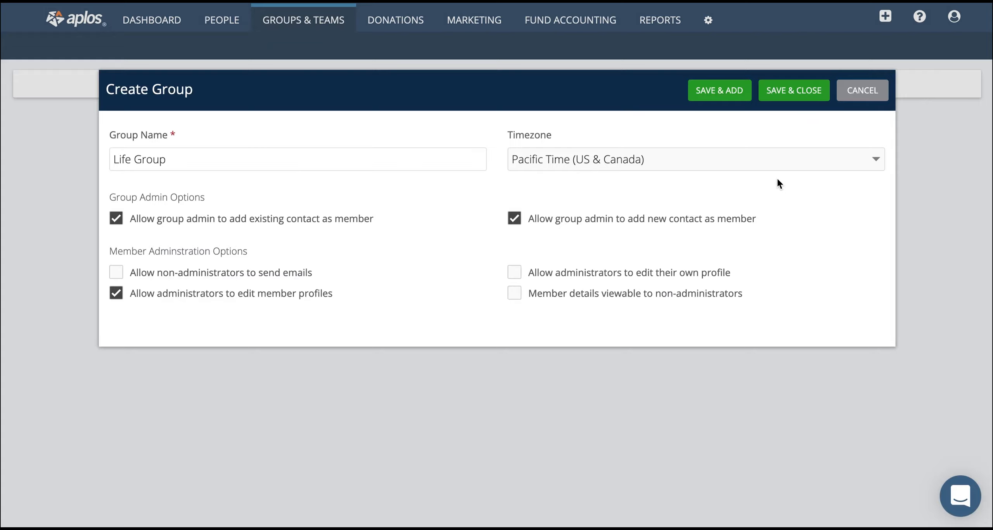
left_click(794, 90)
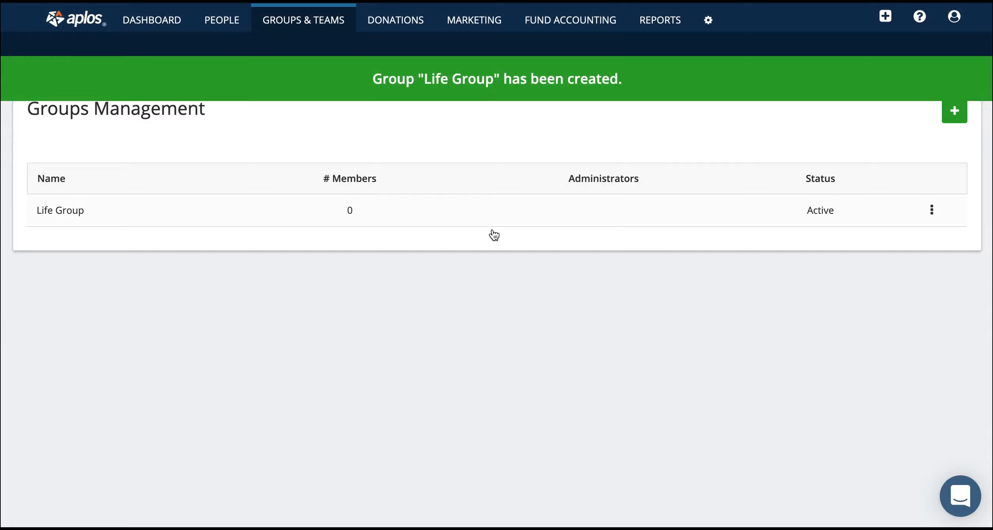
mouse_move(472, 245)
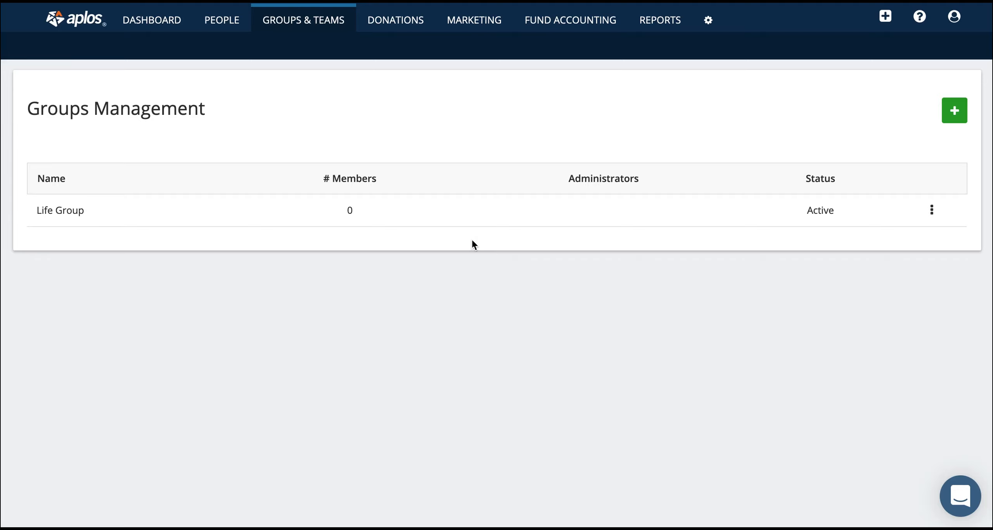
- Start a new event under Donations > Events and check its Tickets and Publish steps
left_click(397, 20)
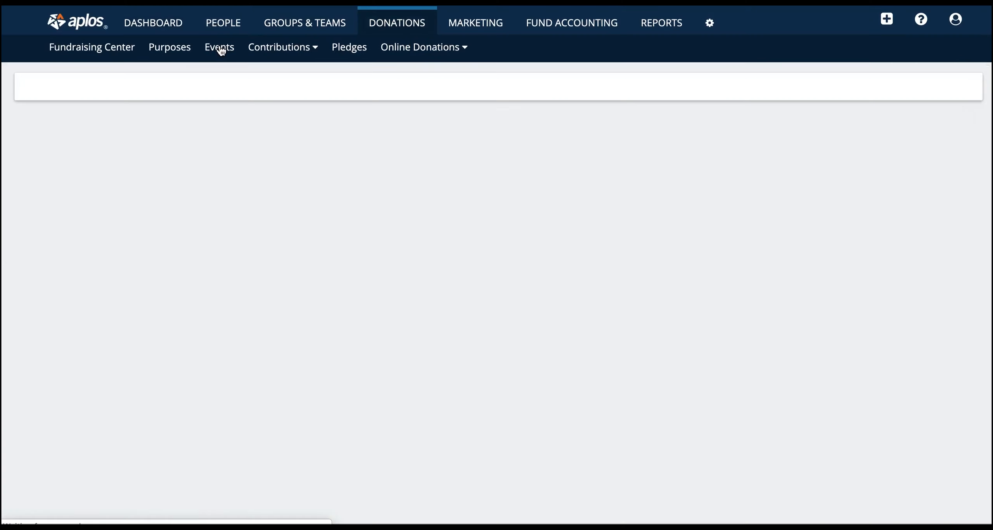
left_click(219, 47)
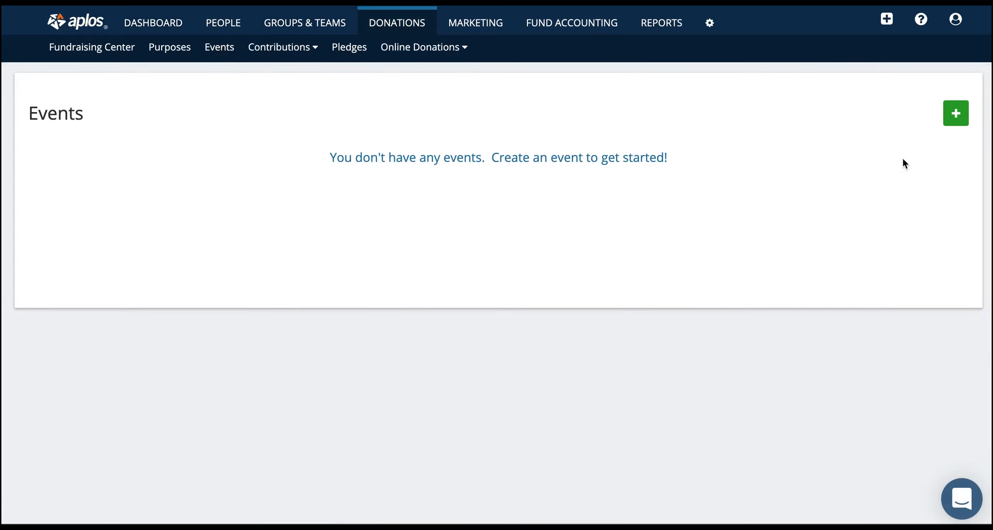
left_click(955, 113)
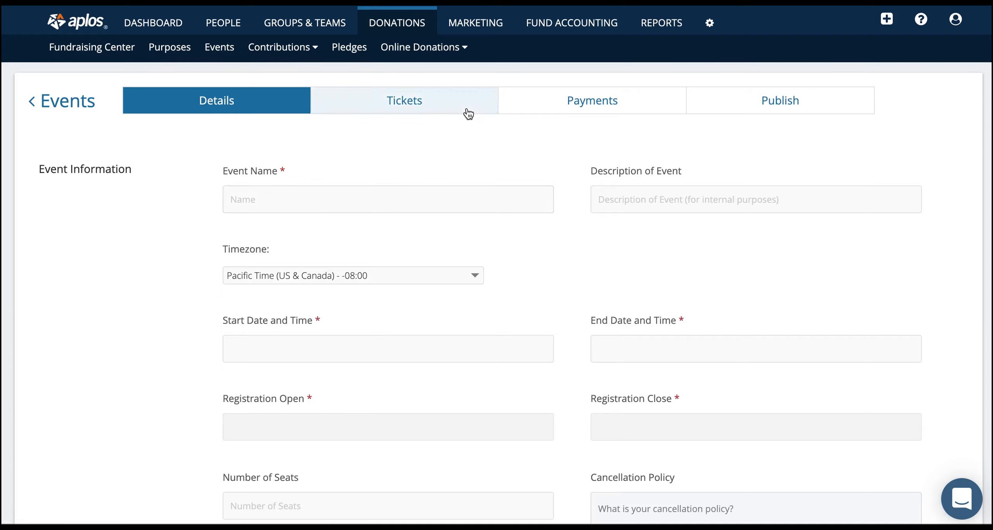
left_click(780, 101)
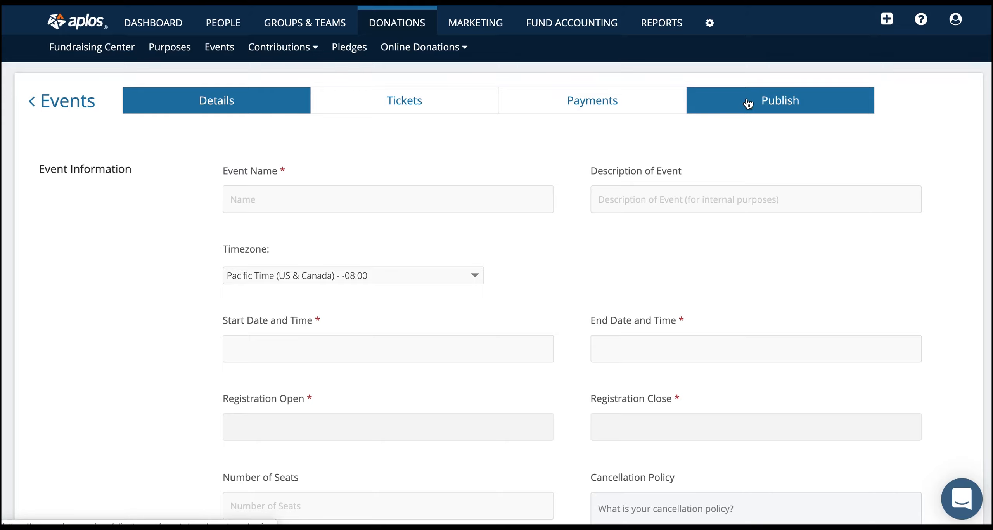
left_click(572, 22)
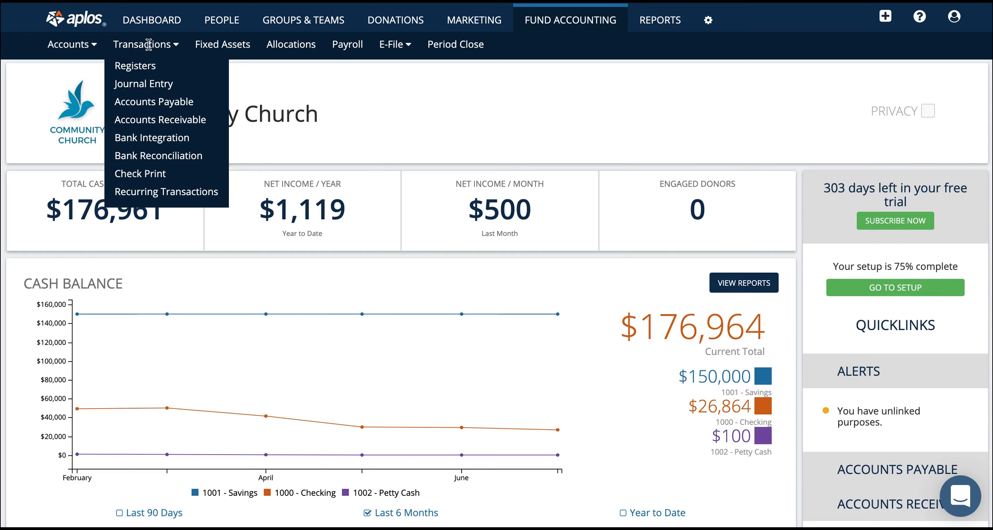
mouse_move(350, 54)
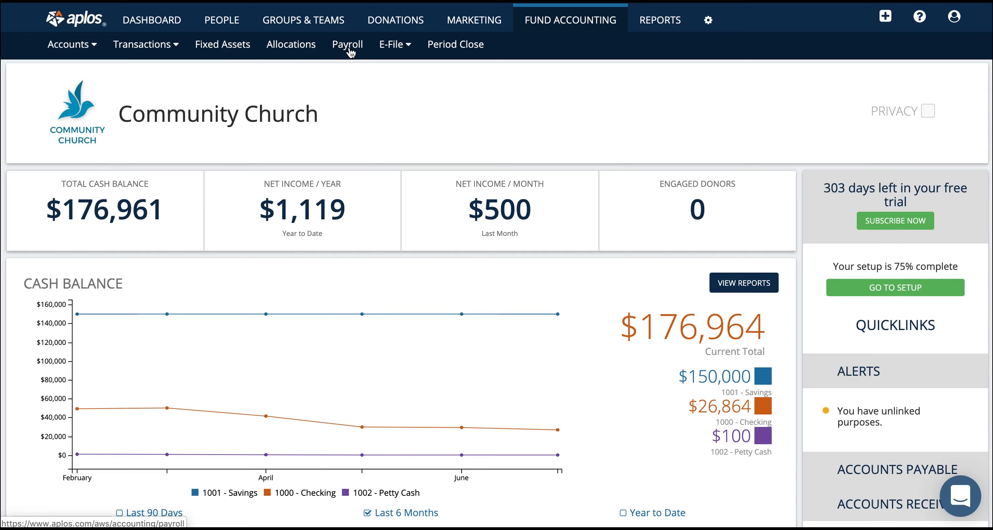
mouse_move(649, 26)
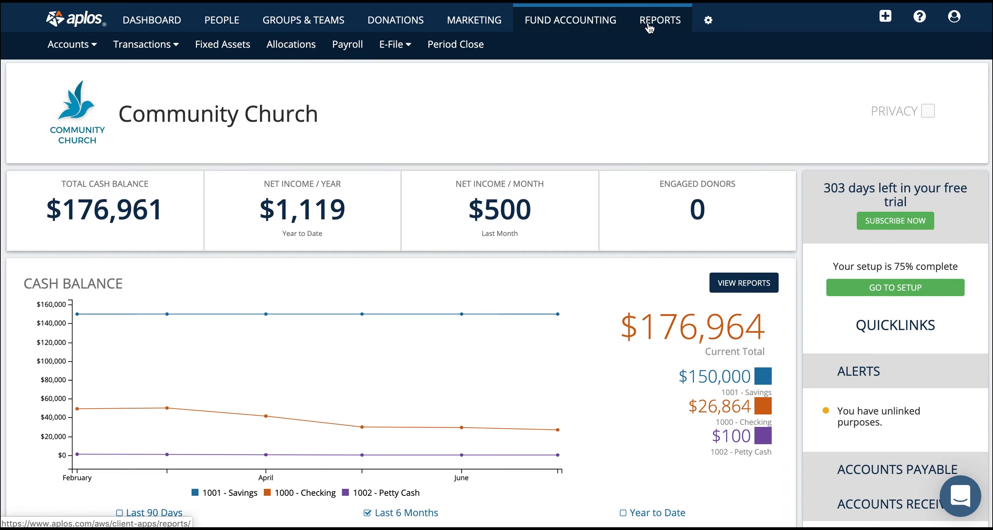
mouse_move(647, 28)
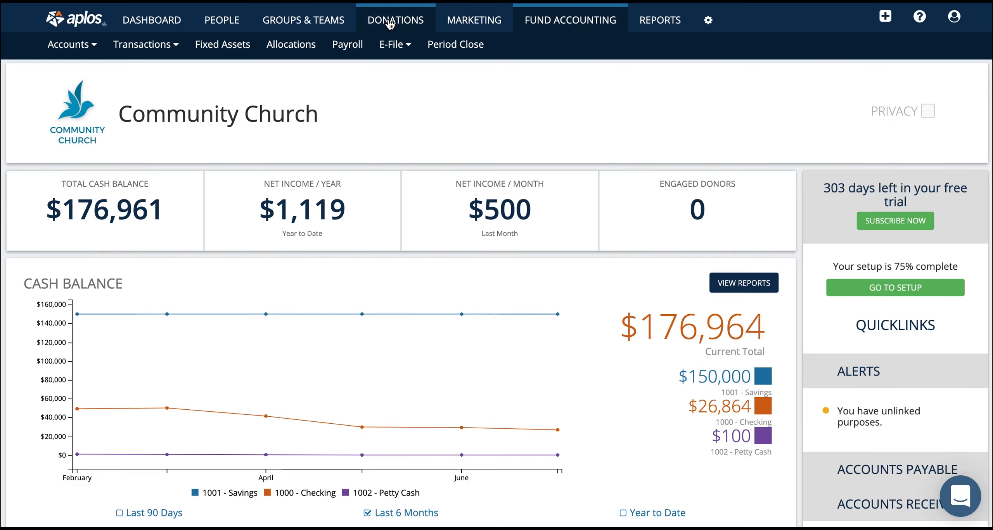
- Return to the Donations section from the fund accounting dashboard
left_click(396, 20)
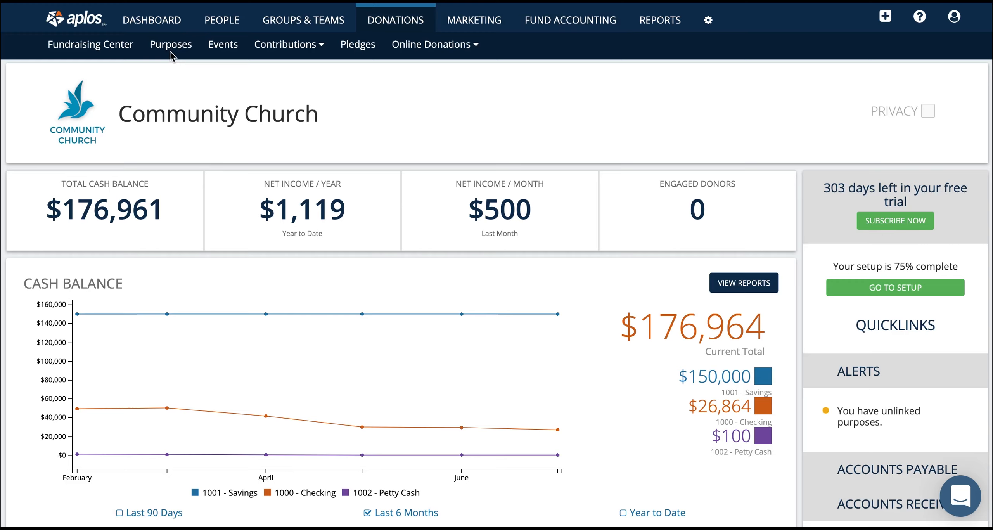
left_click(288, 45)
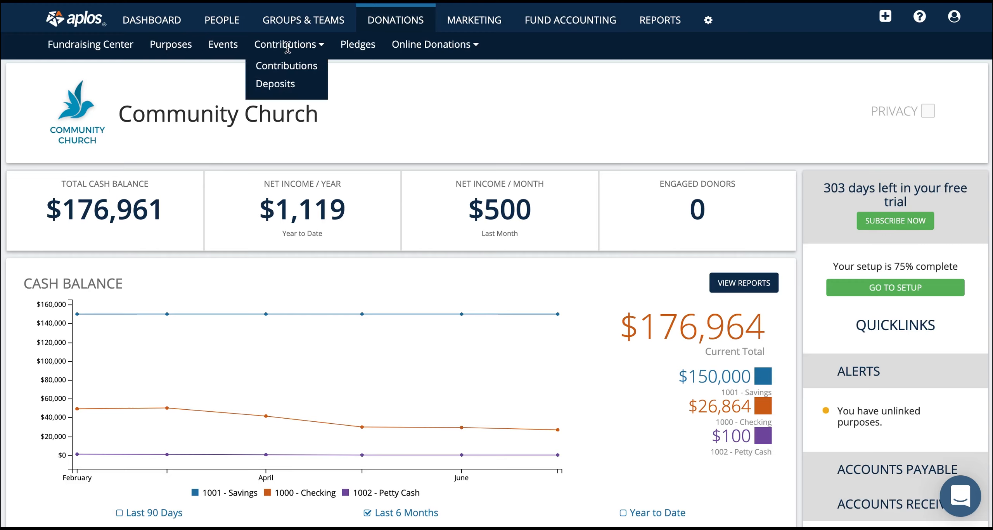
mouse_move(296, 92)
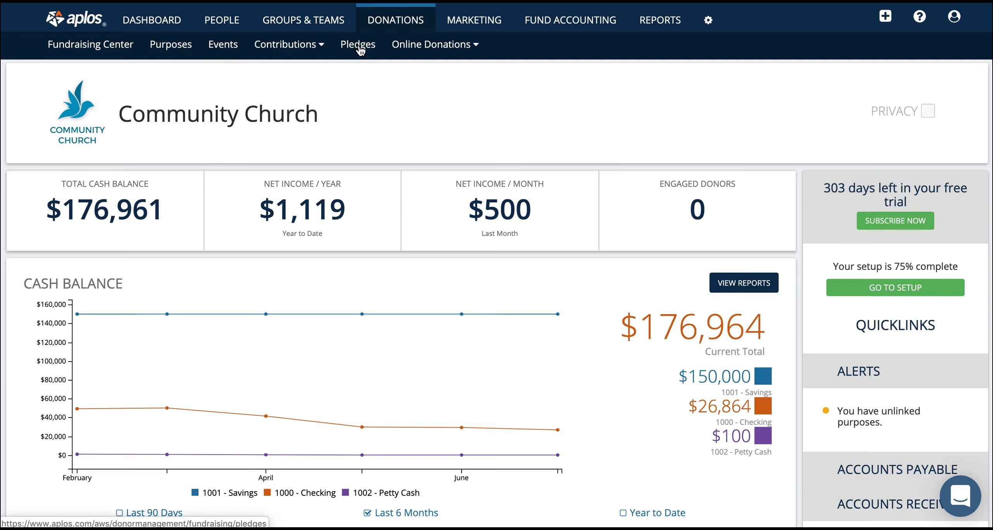
left_click(431, 44)
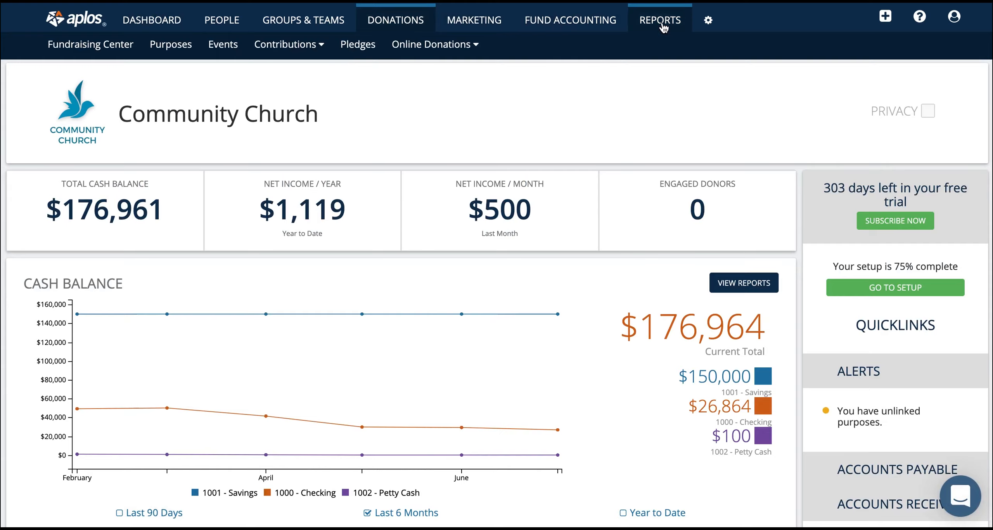
- Scroll the Reports library from Quick Access down to the Donations reports
left_click(660, 20)
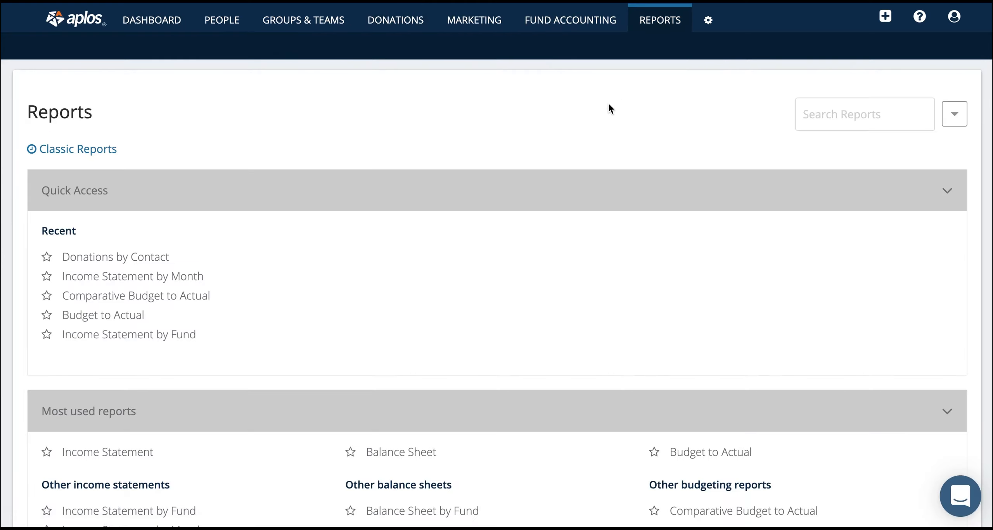
scroll("down", 3)
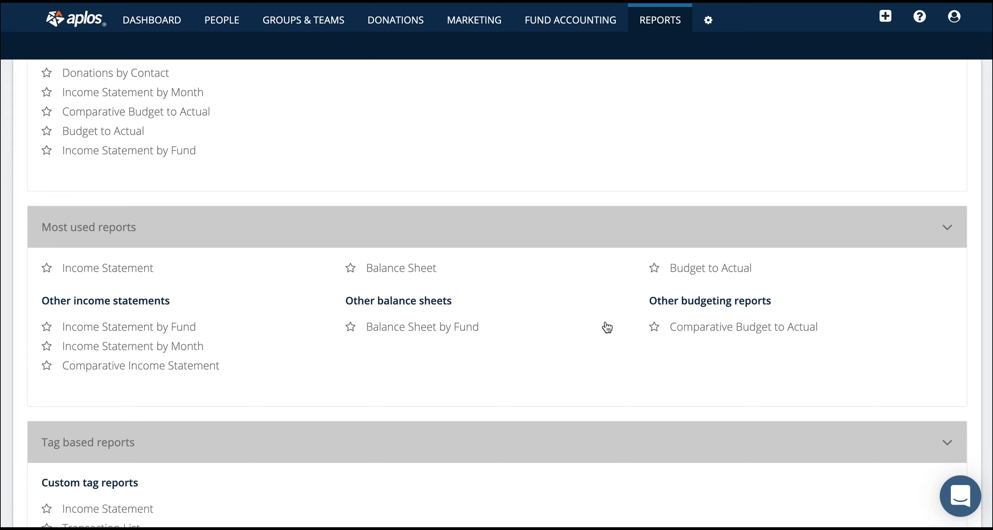
scroll("down", 3)
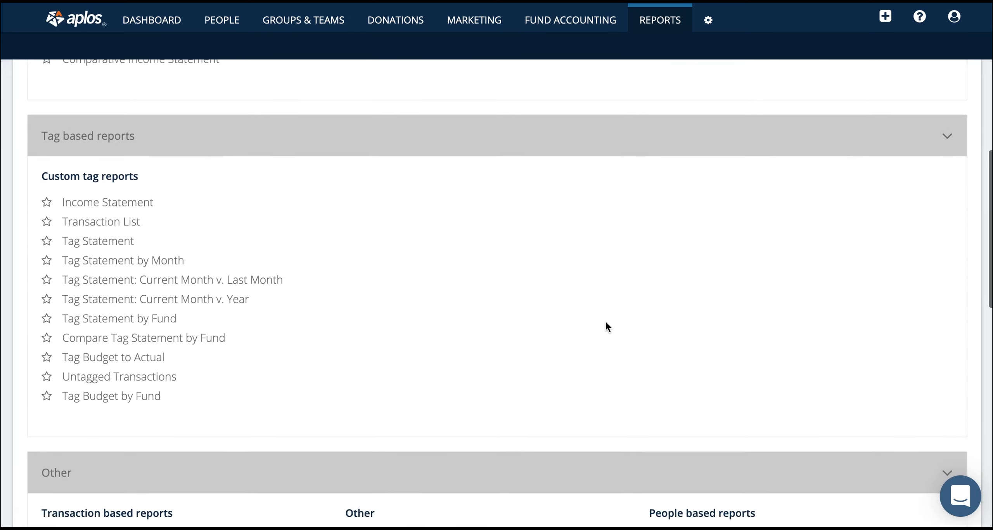
scroll("down", 3)
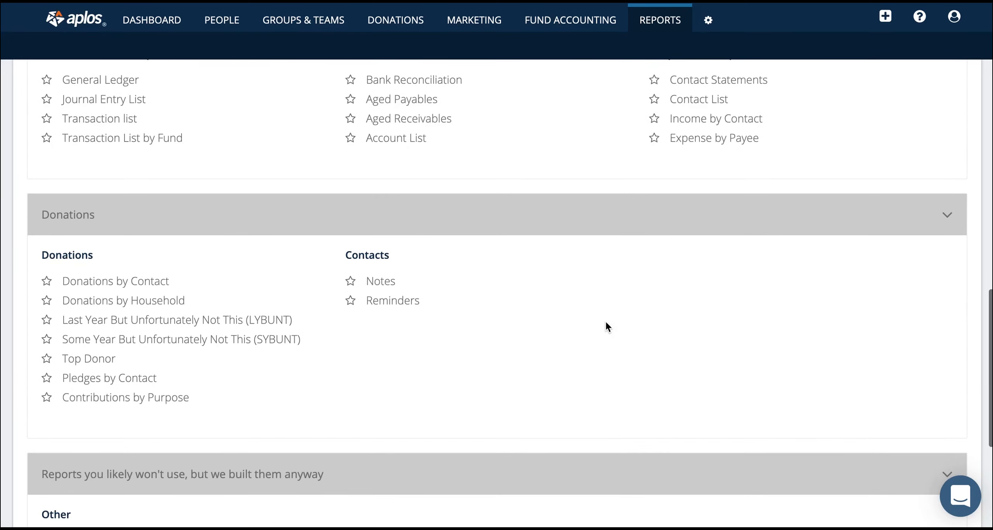
- Open the Donations by Contact report ($61,025) and its statement actions, then Groups & Teams
left_click(115, 281)
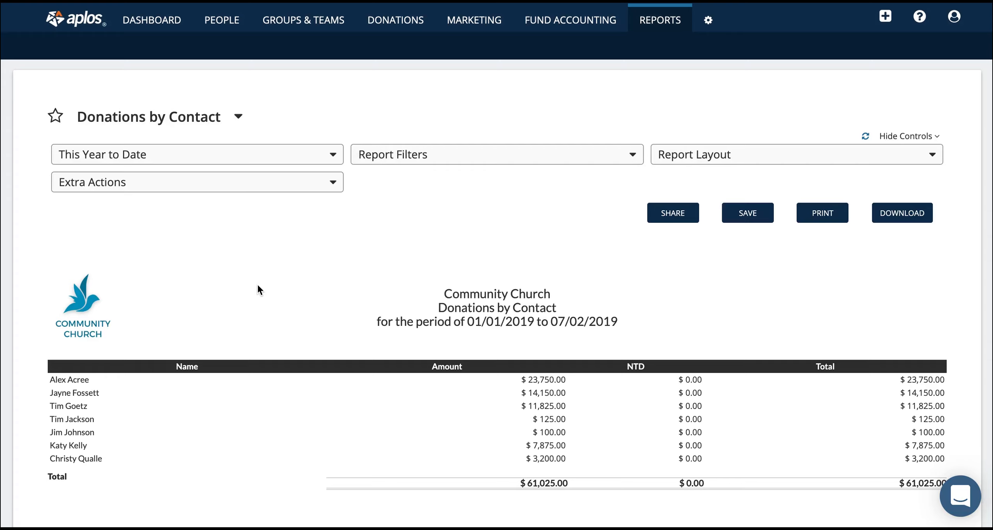
mouse_move(259, 166)
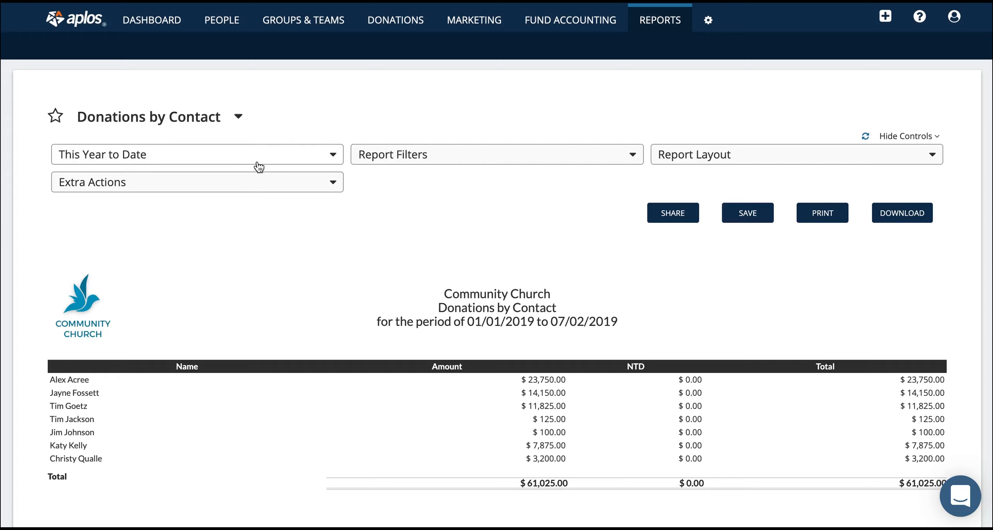
left_click(196, 182)
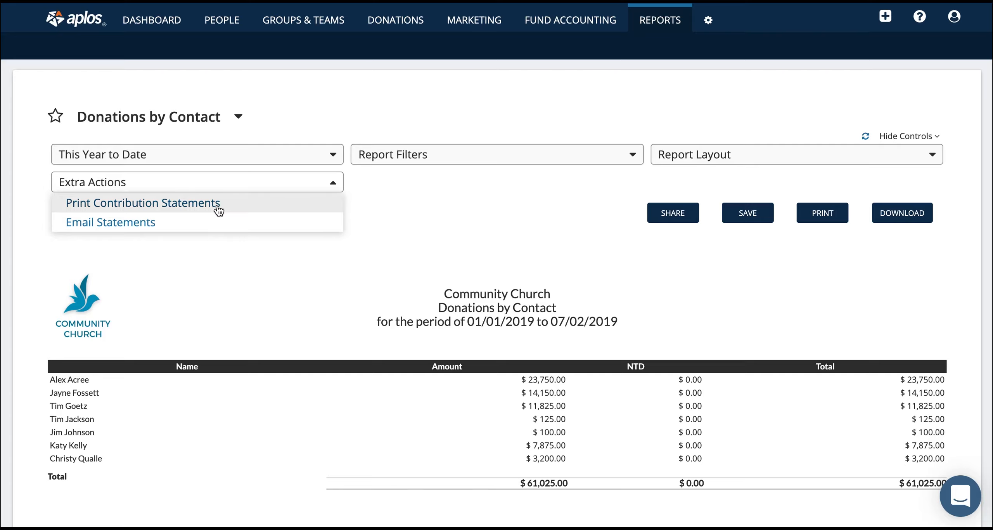
left_click(305, 20)
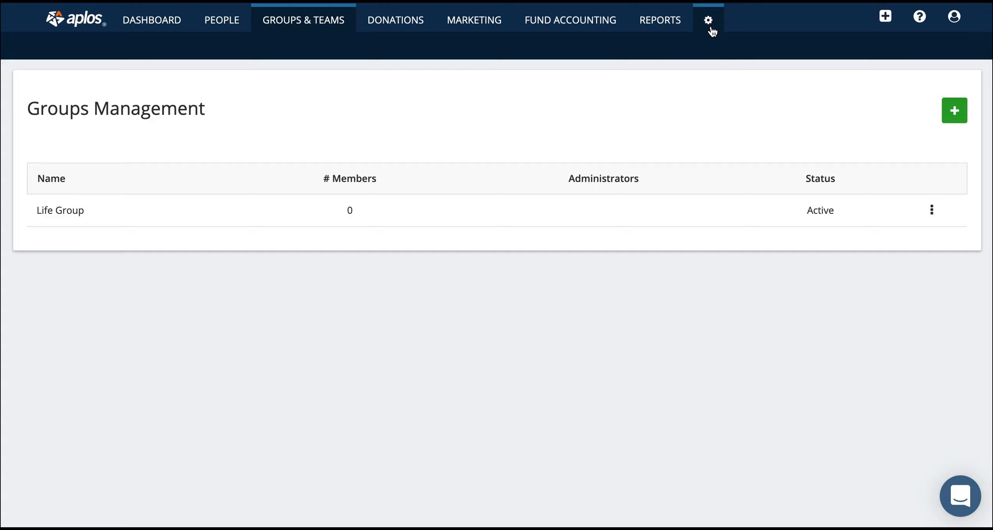
- Open the Users settings page listing Church Admin and three accountants
left_click(707, 20)
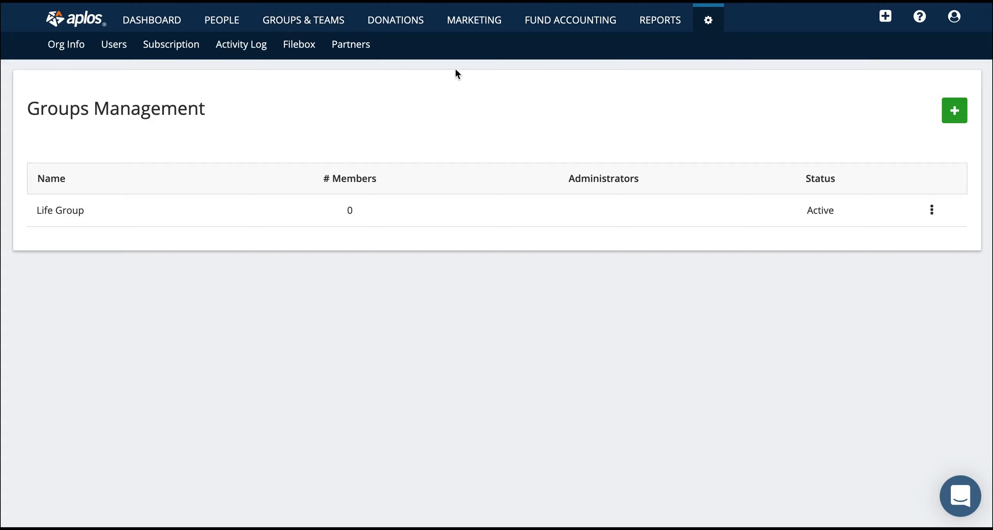
mouse_move(71, 55)
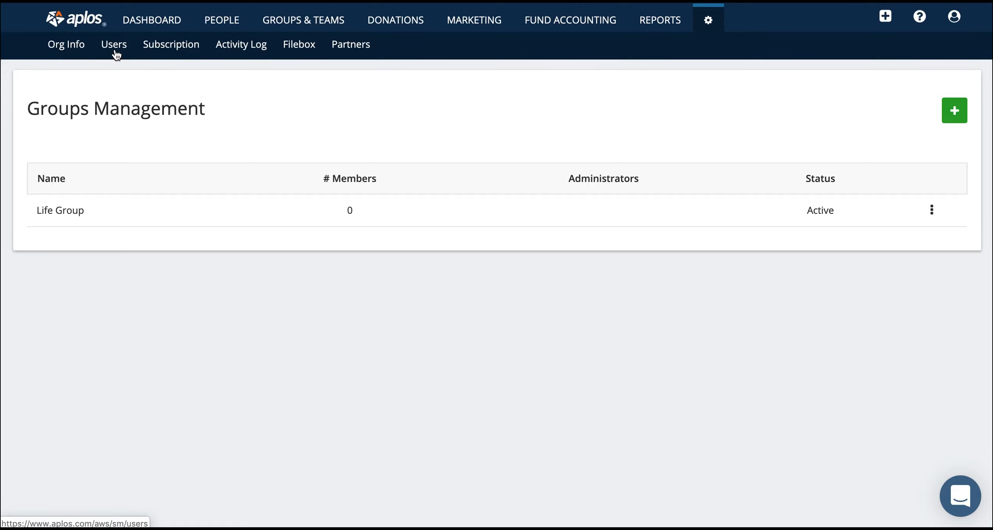
left_click(114, 44)
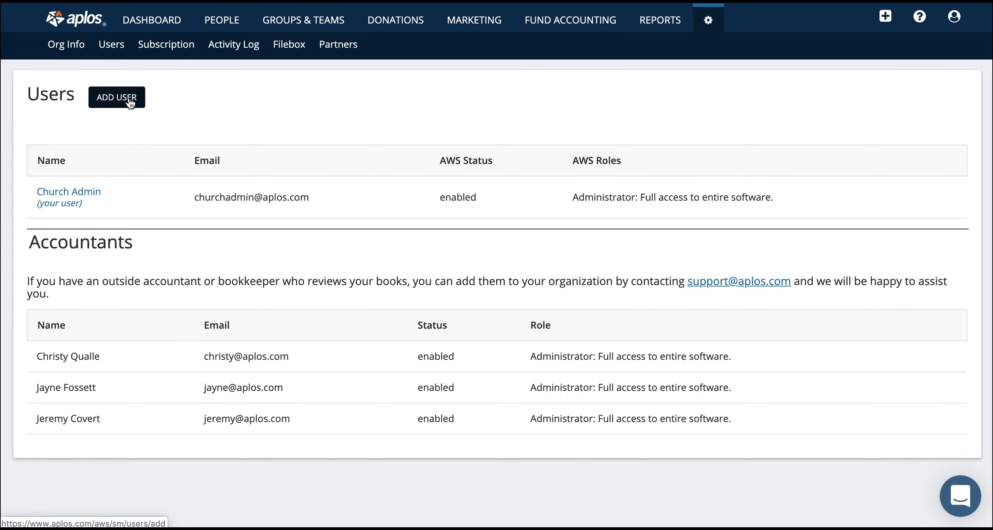
- Browse the blank Add User form's roles and password fields, then return to the dashboard
left_click(116, 97)
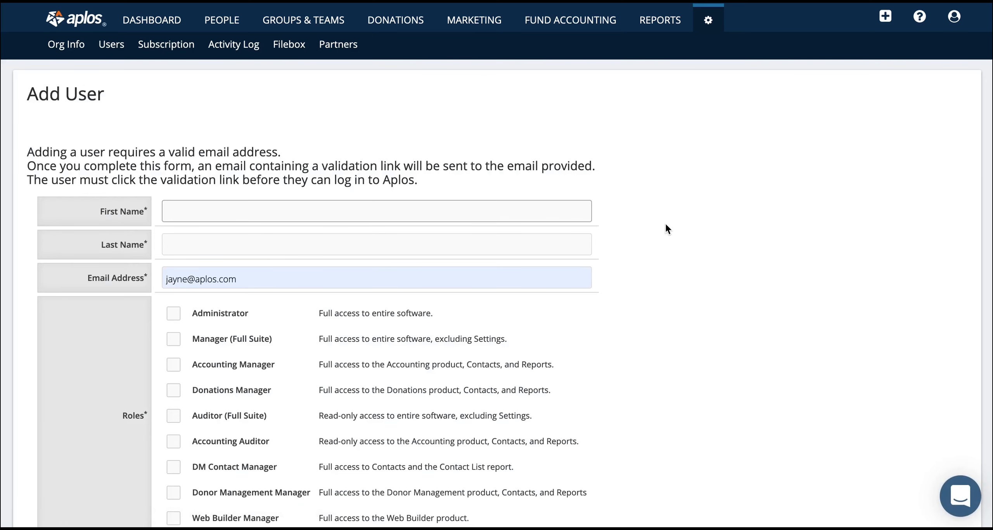
scroll("down", 3)
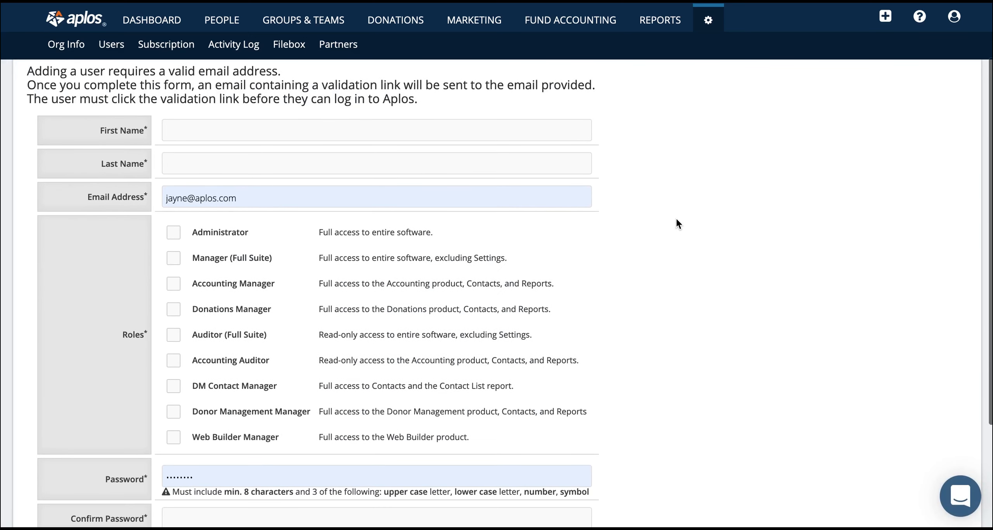
scroll("down", 3)
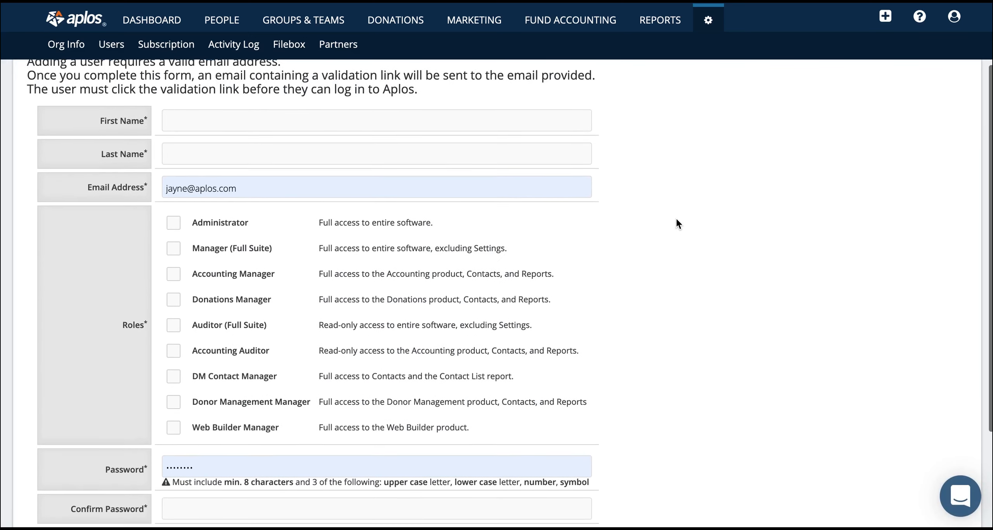
scroll("up", 3)
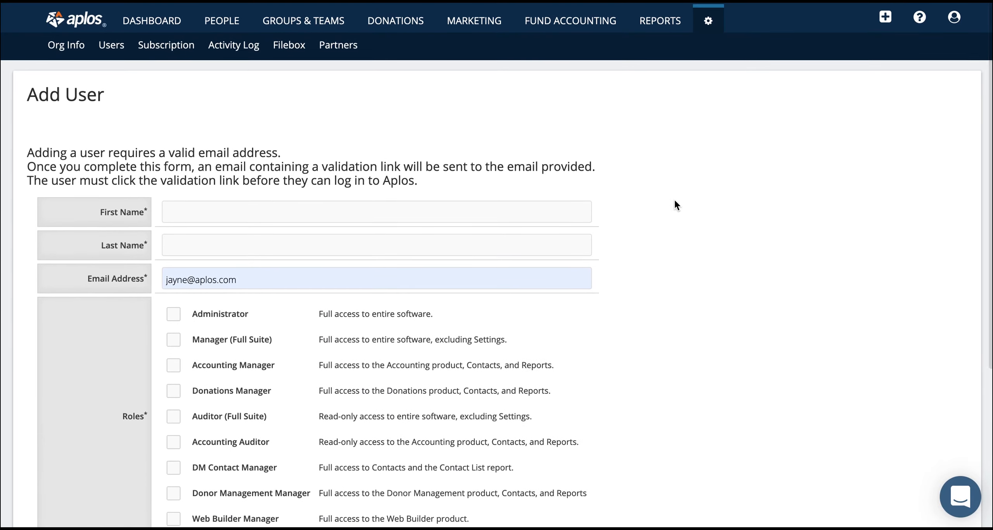
left_click(152, 20)
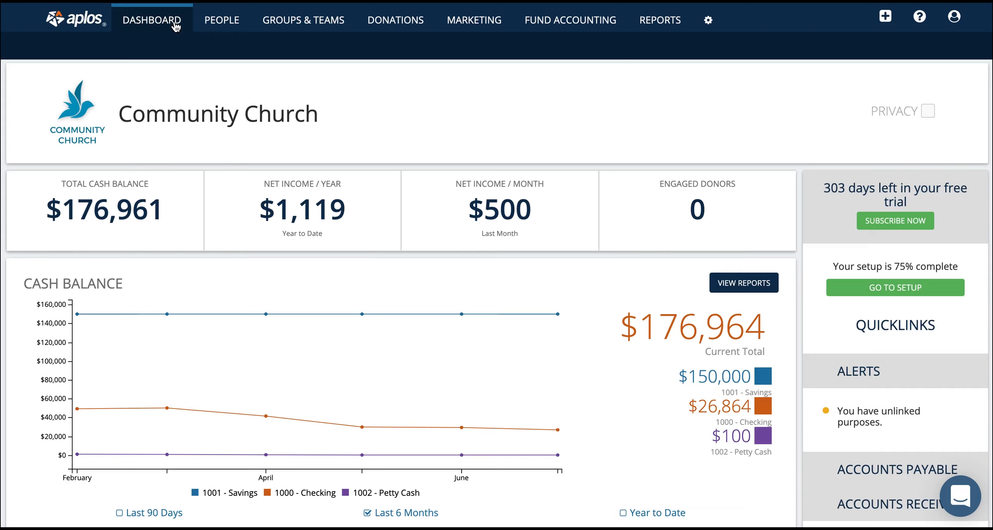
mouse_move(436, 109)
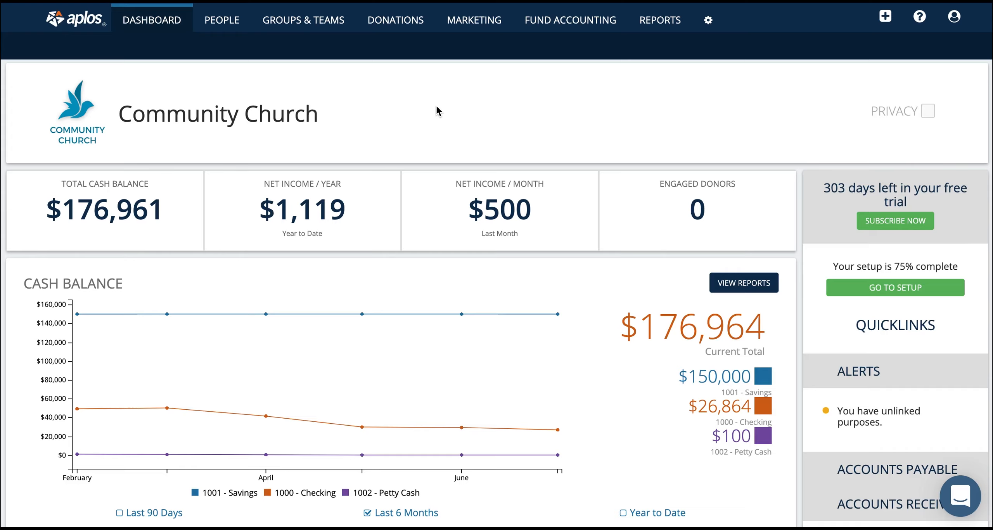
mouse_move(590, 200)
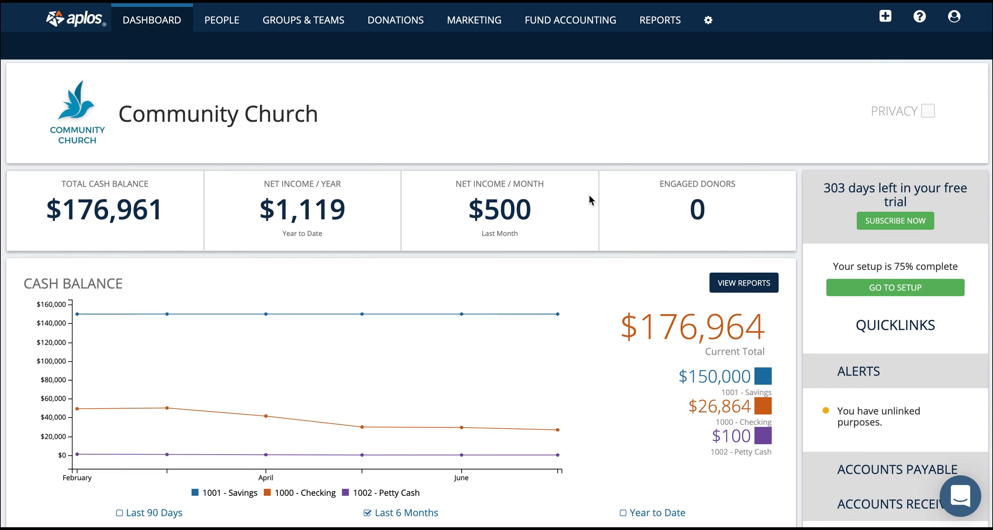
mouse_move(962, 507)
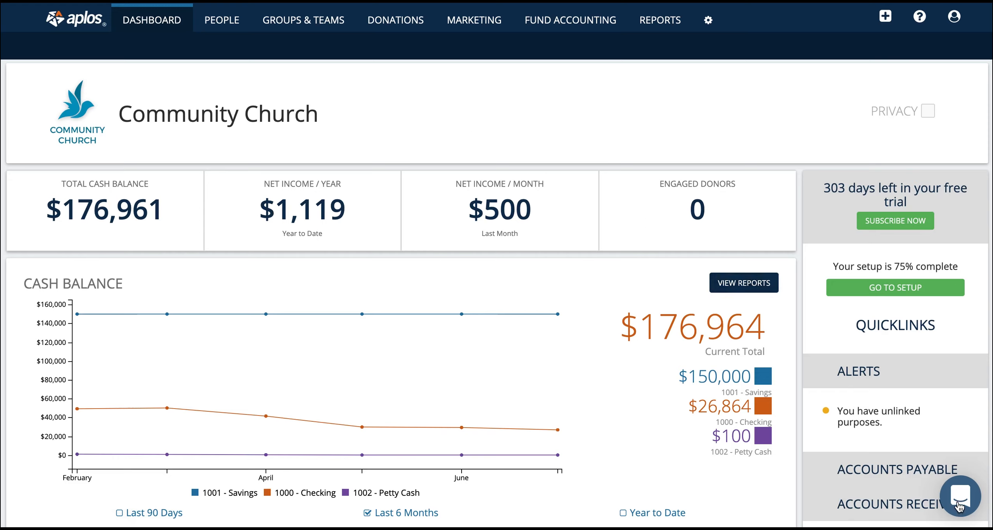
- Open the Intercom support chat panel from the bottom-right bubble
left_click(961, 497)
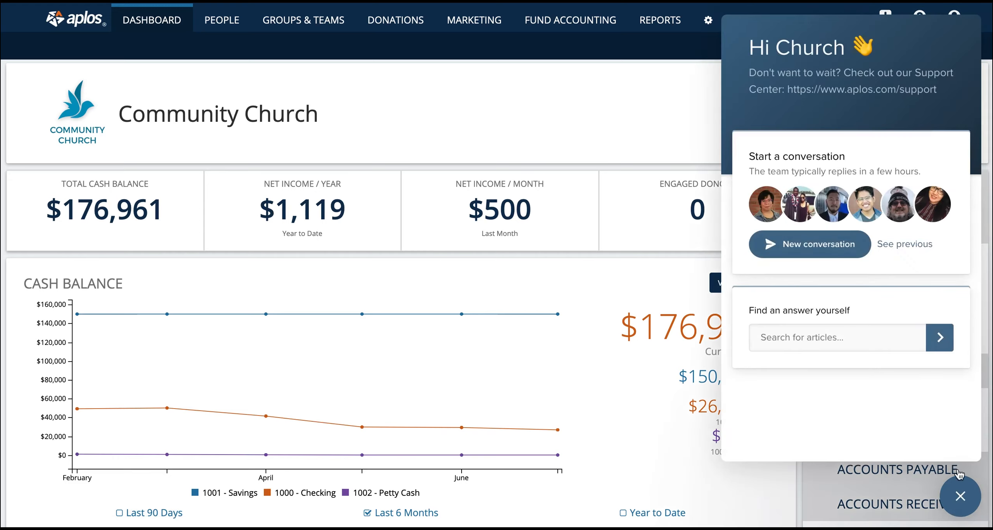
mouse_move(818, 244)
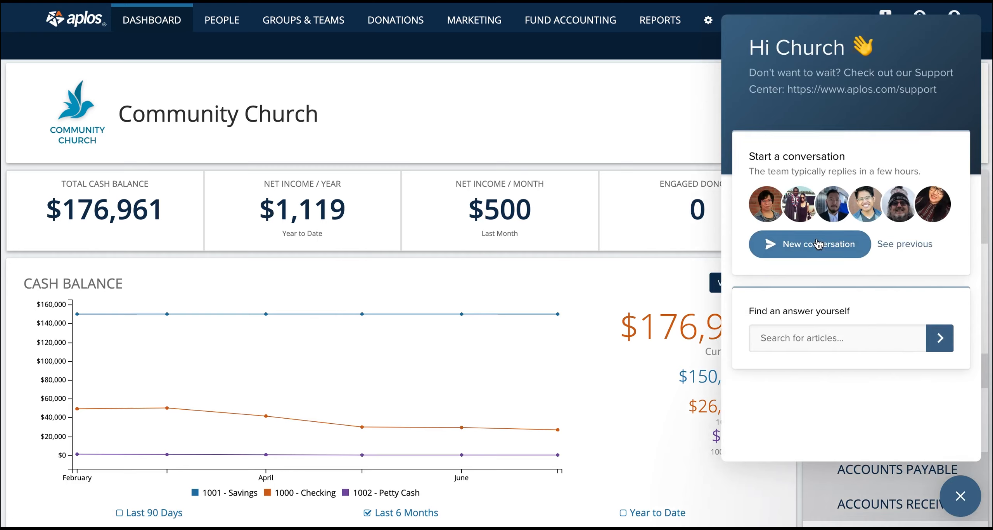
mouse_move(851, 249)
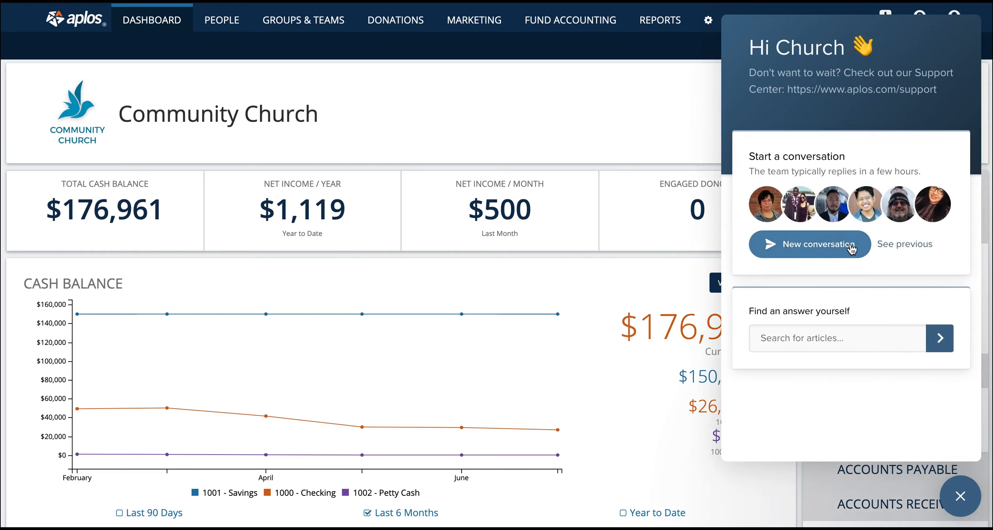